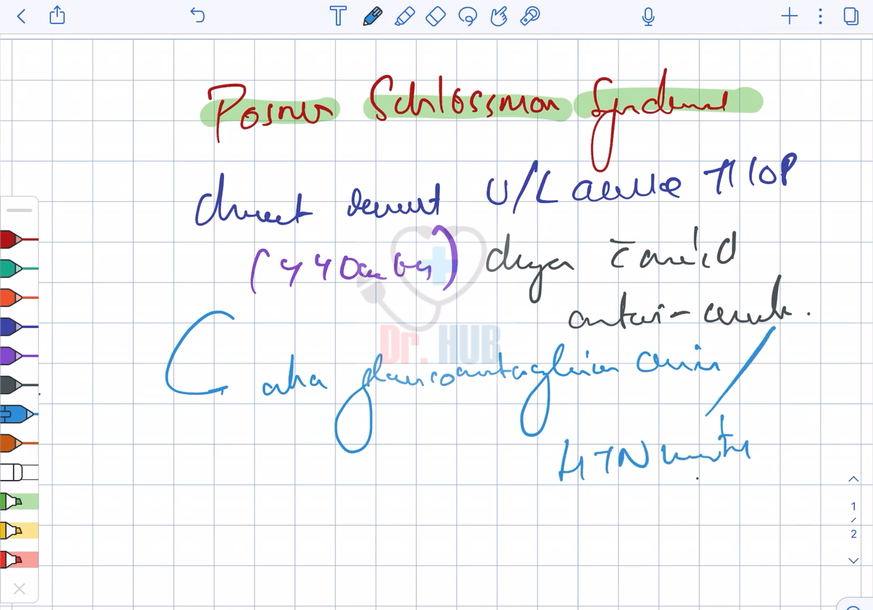
Step: Finish handwriting the Posner-Schlossman syndrome definition beneath the highlighted title
{"action": "left_click", "coordinate": [436, 16]}
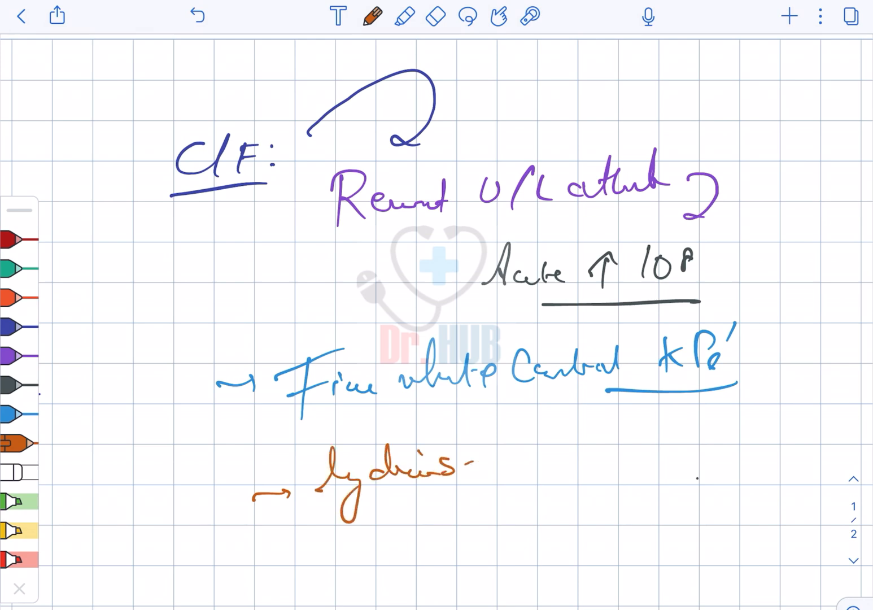
Step: Handwrite the C/F list: recurrent unilateral attacks, acute raised IOP, fine central KPs, mydriasis
{"action": "left_click", "coordinate": [434, 16]}
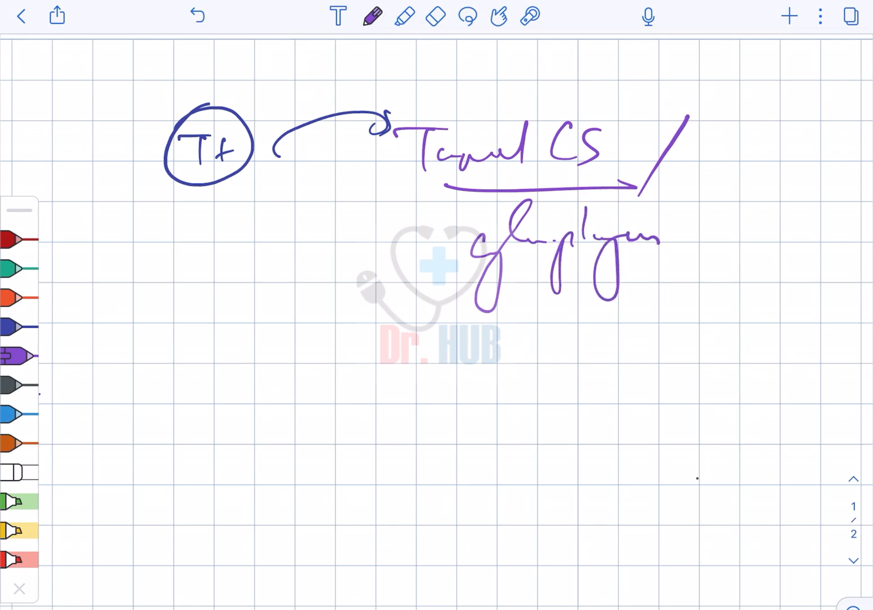
Step: Switch to light blue ink to write the glaucoma-drug option under topical CS
{"action": "left_click", "coordinate": [18, 418]}
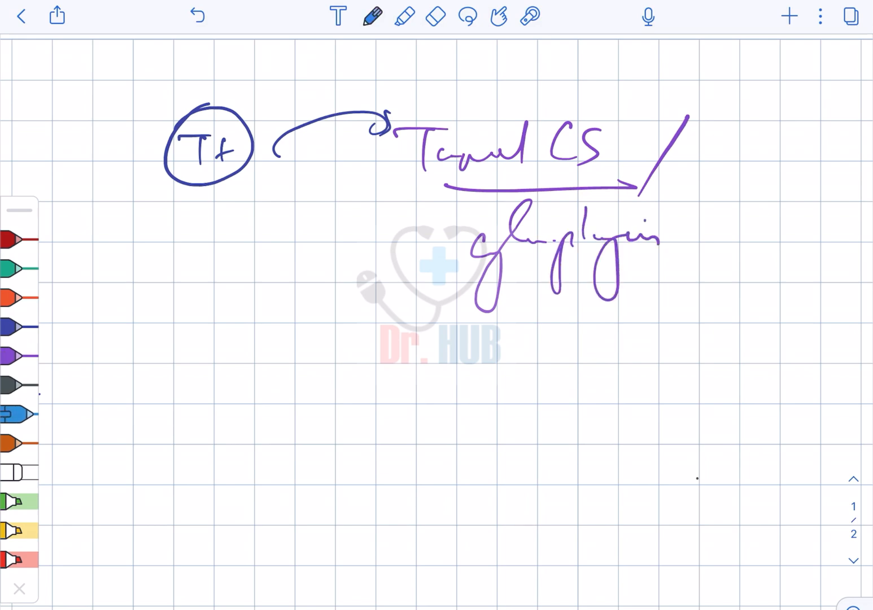